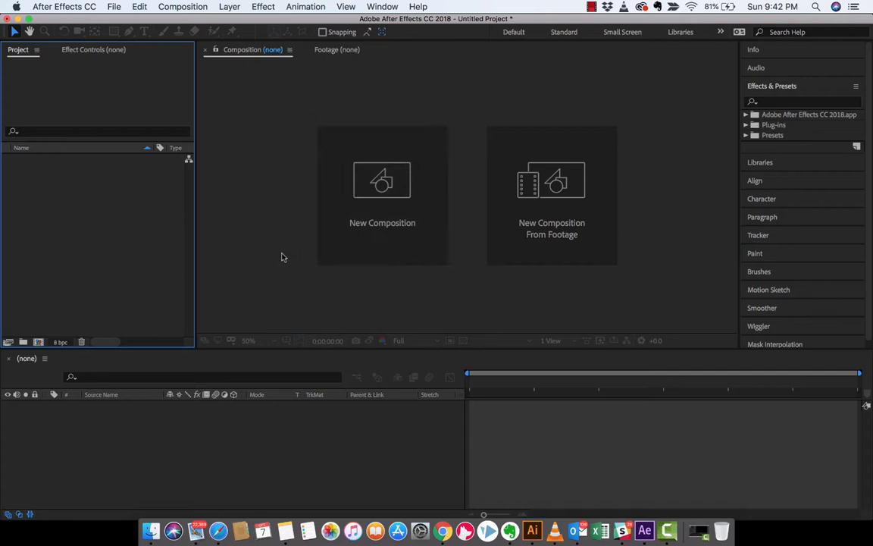
mouse_move(280, 152)
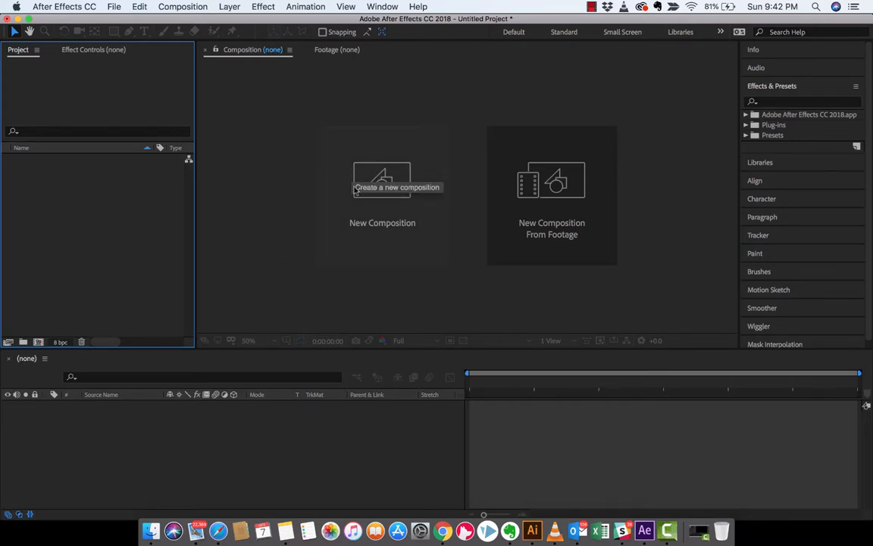
mouse_move(350, 178)
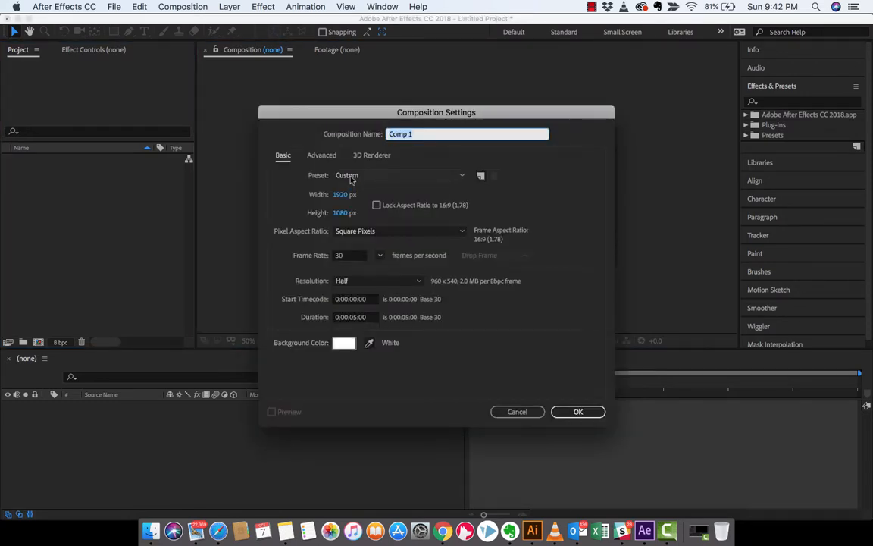
Step: Name the composition bobblewobble at 1920x1080, 30 fps, 0:00:05:00 with a white background and create it
type("bobblewobble")
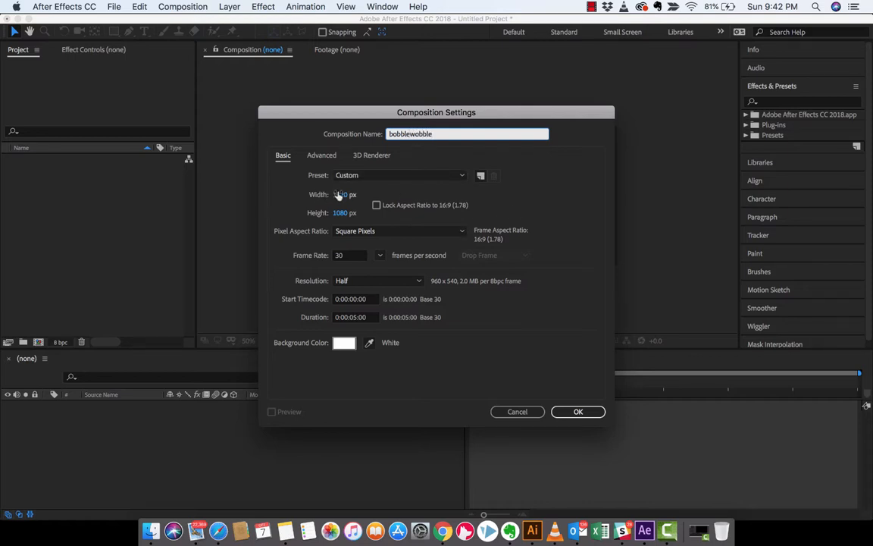
type("1920")
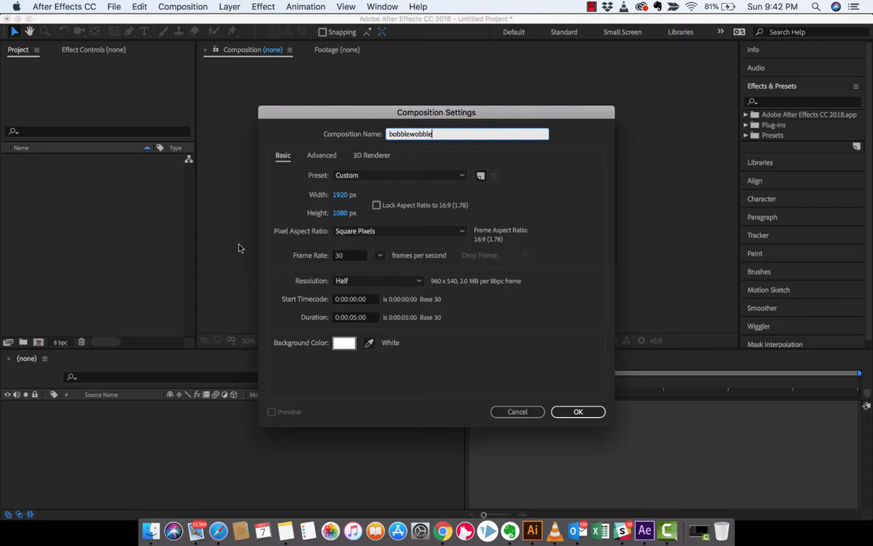
mouse_move(296, 224)
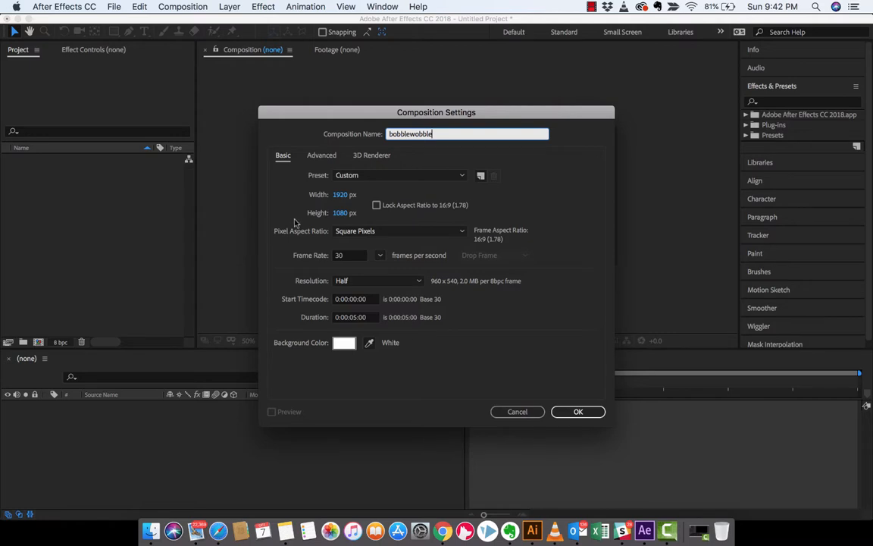
mouse_move(341, 261)
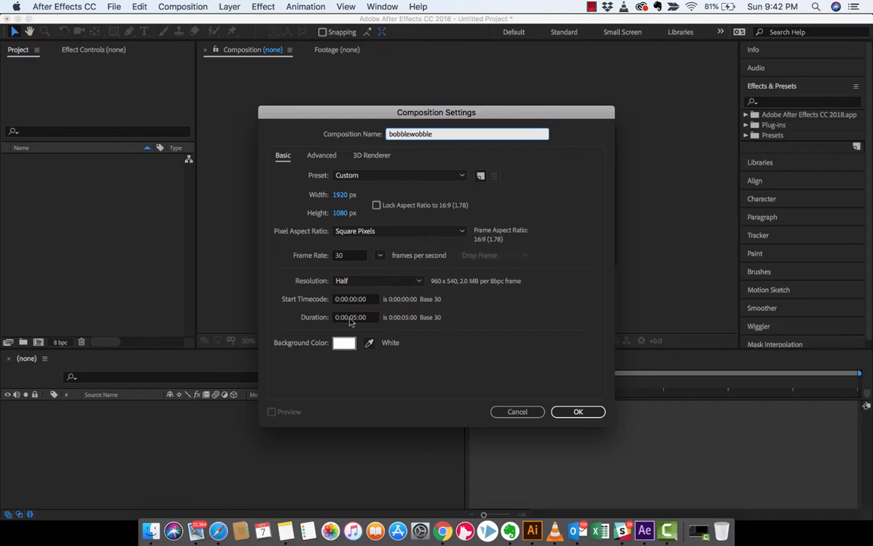
mouse_move(355, 322)
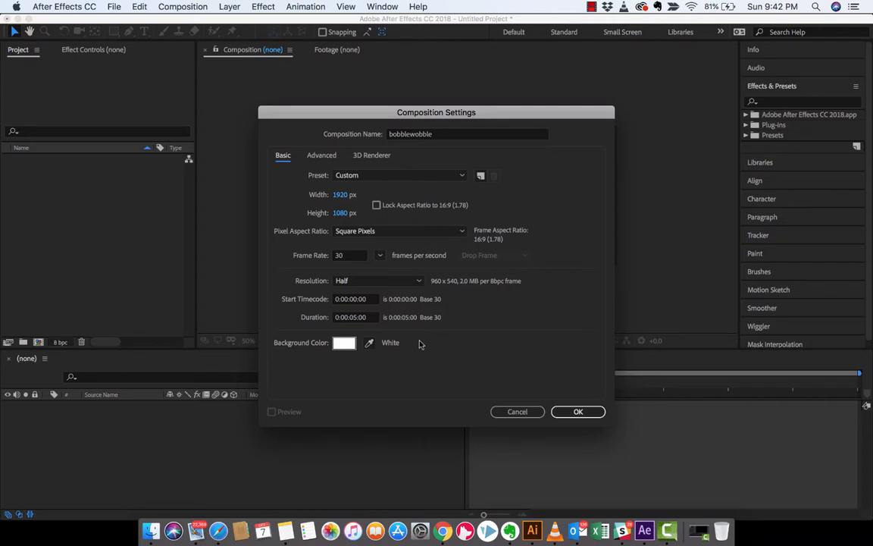
left_click(344, 343)
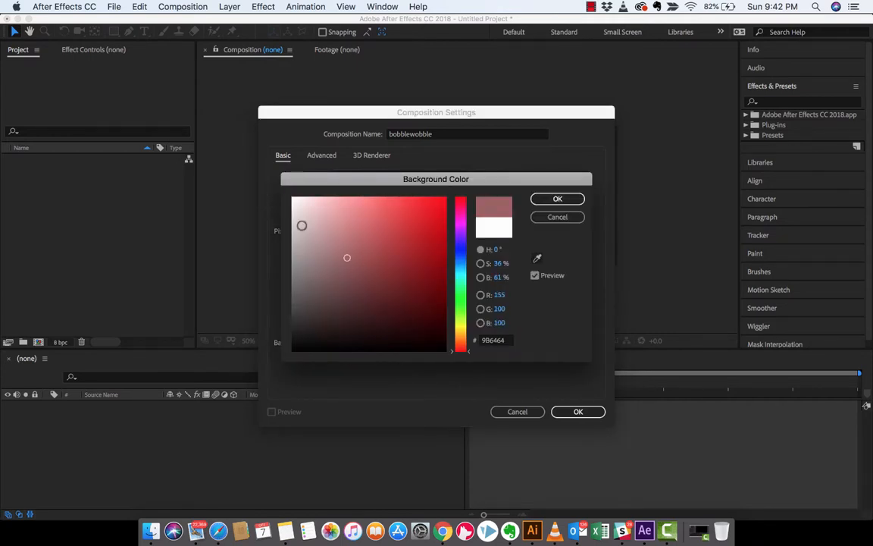
left_click(558, 198)
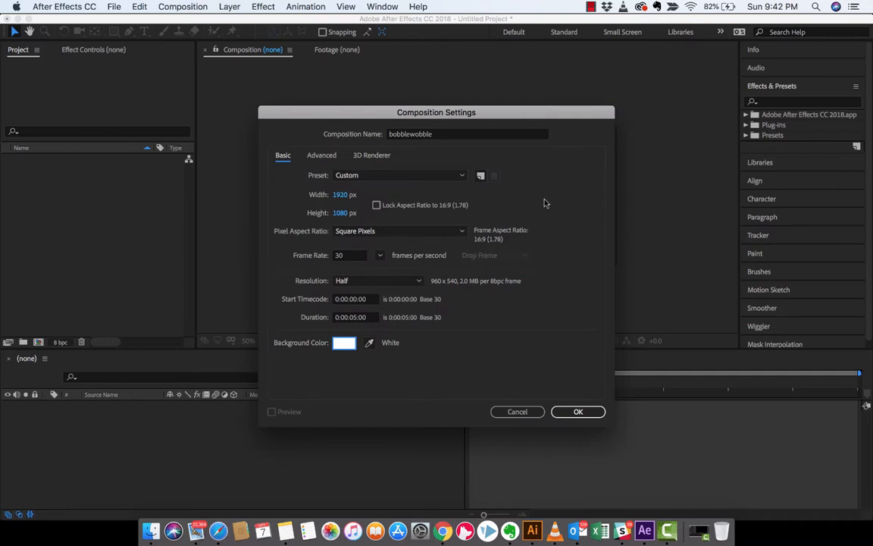
mouse_move(506, 265)
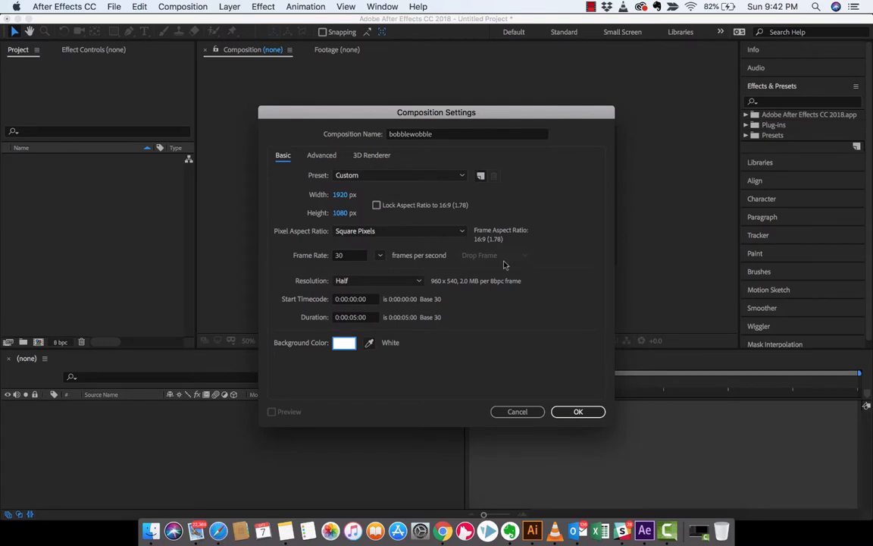
mouse_move(569, 386)
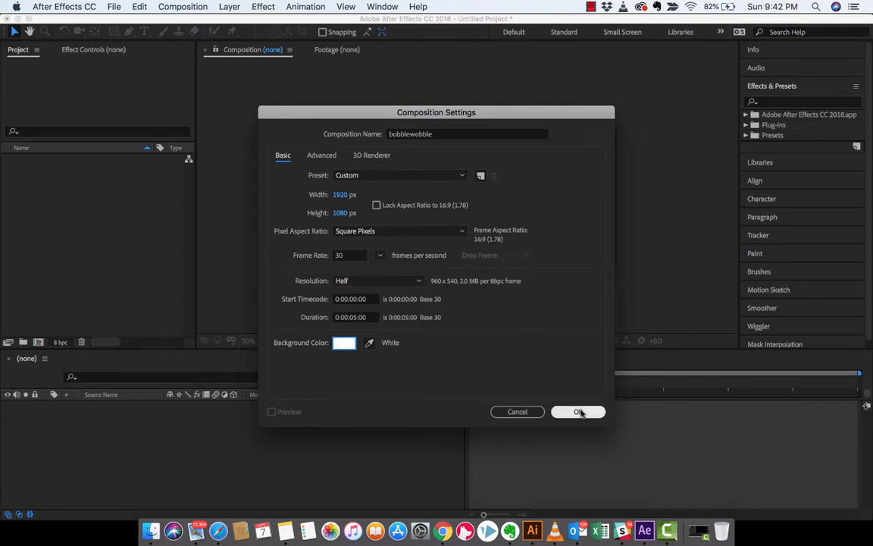
left_click(579, 412)
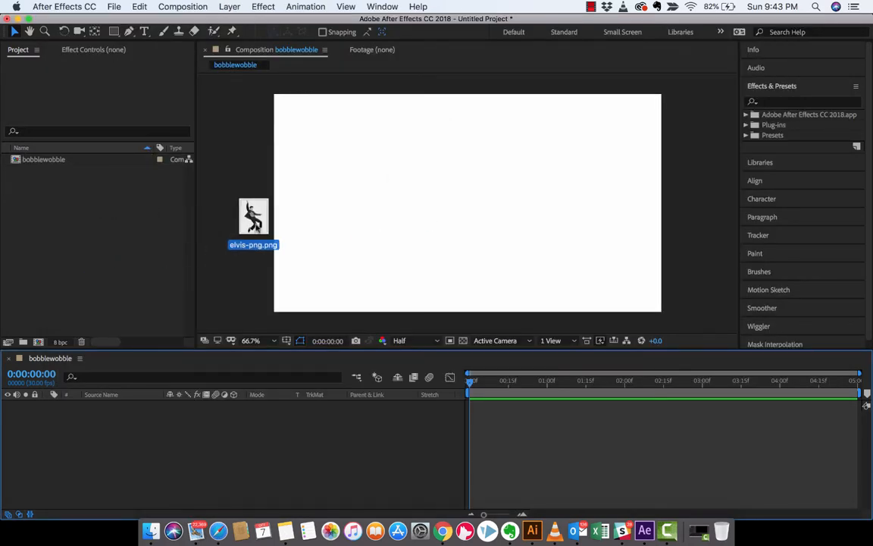
Step: Place elvis-png.png into the bobblewobble composition as a layer
left_click_drag(253, 215, 86, 197)
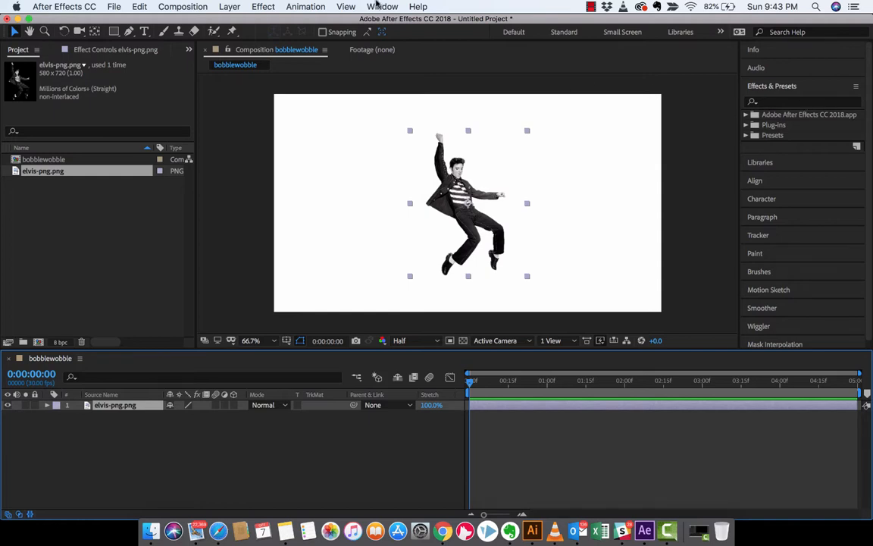
Step: Show the Effects & Presets panel and search it for 'cc'
left_click(382, 7)
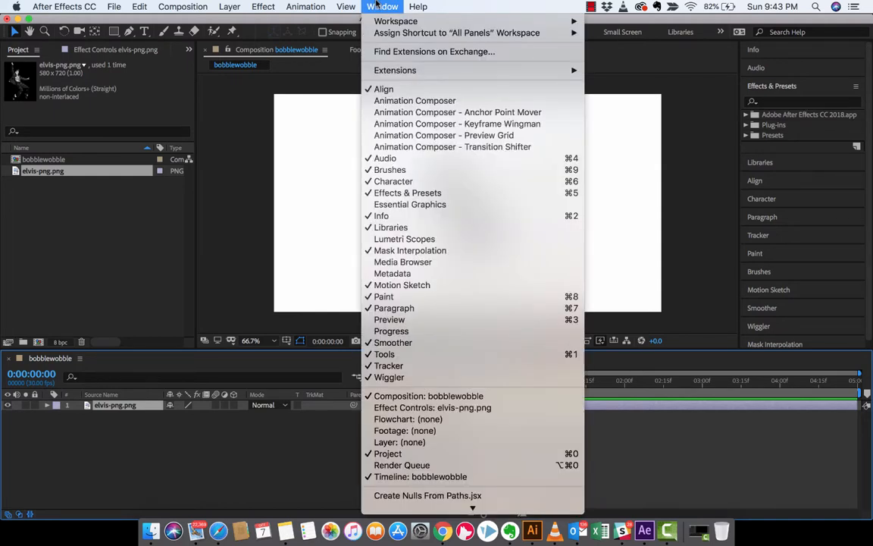
mouse_move(406, 193)
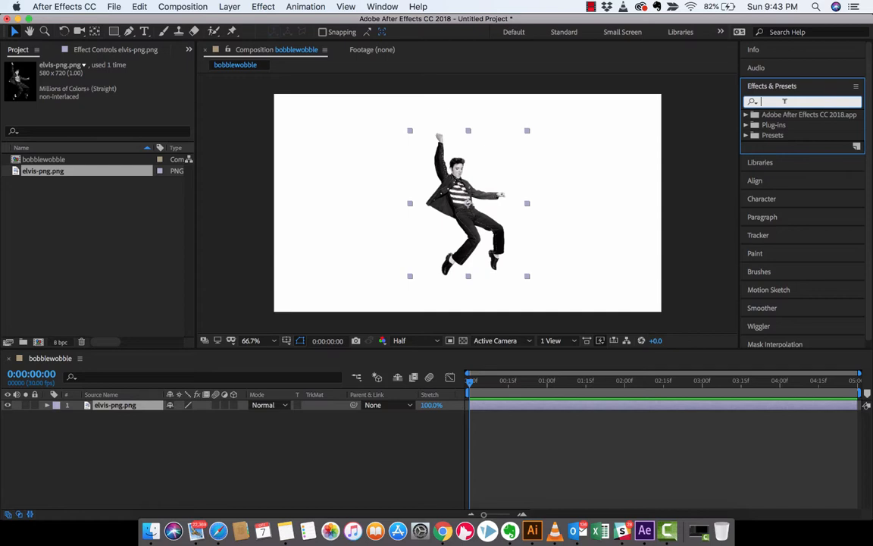
type("cc bend")
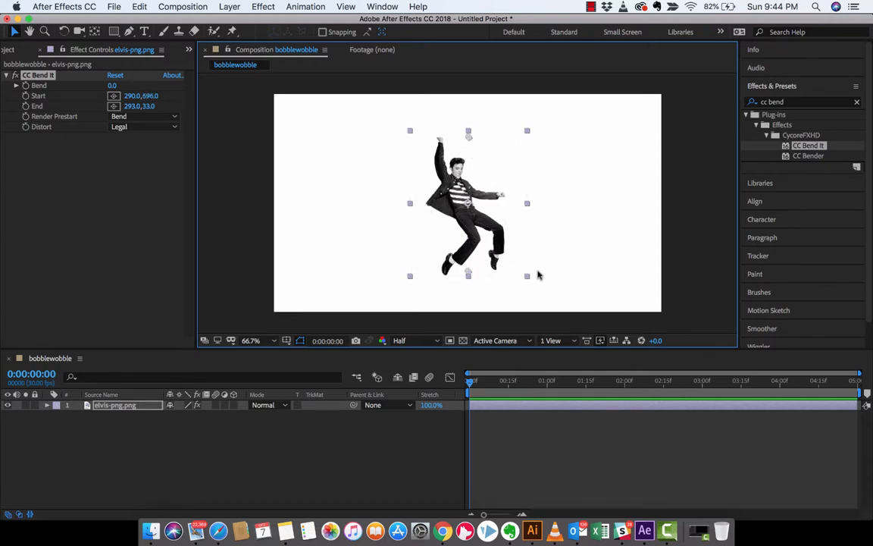
mouse_move(506, 235)
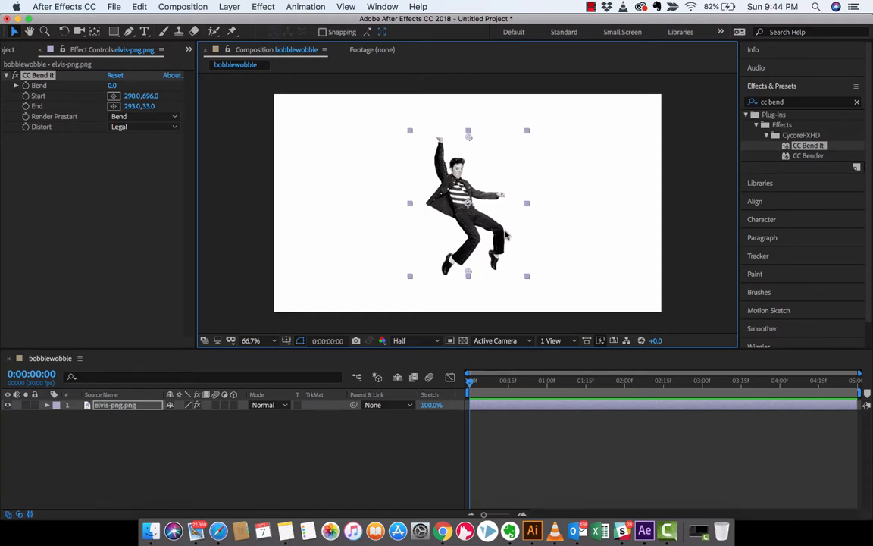
mouse_move(507, 235)
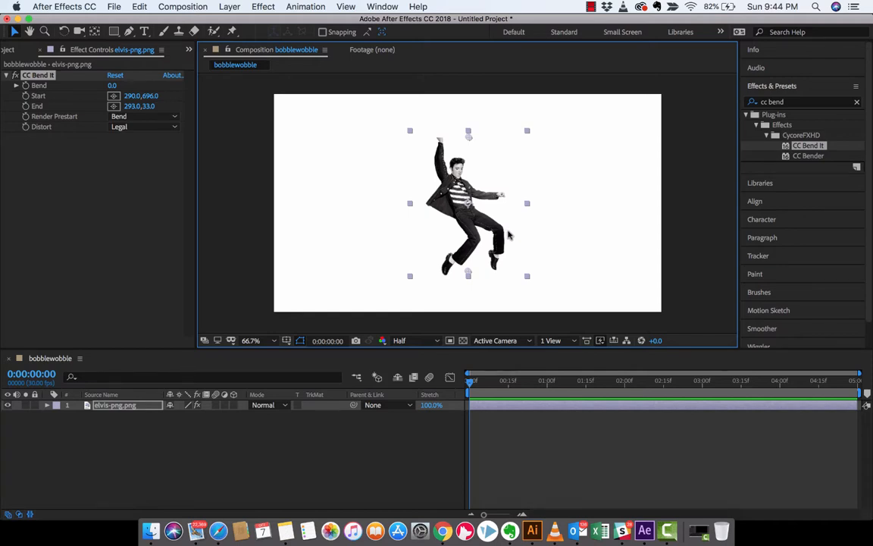
mouse_move(543, 231)
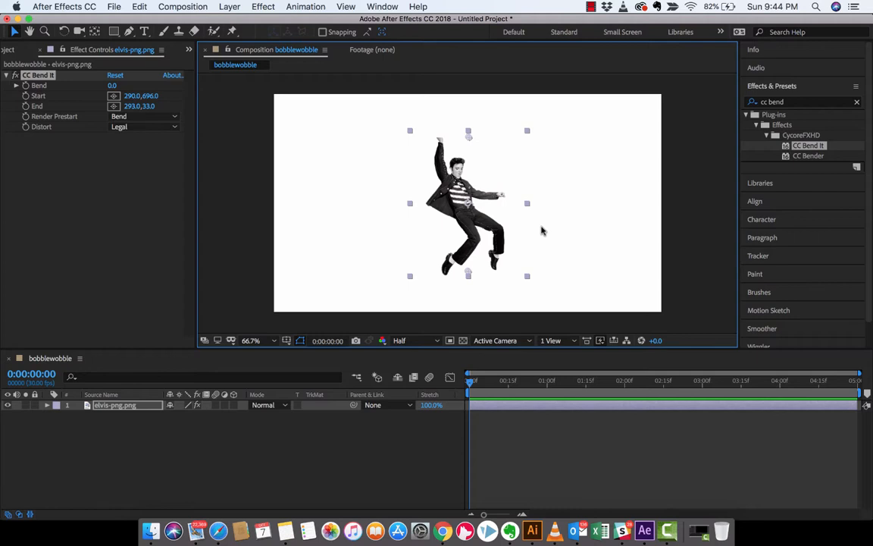
mouse_move(470, 144)
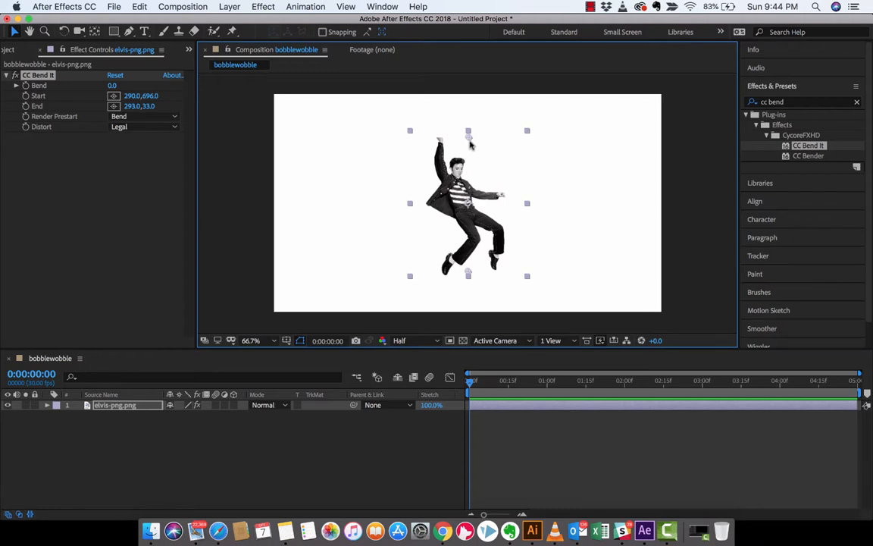
mouse_move(473, 114)
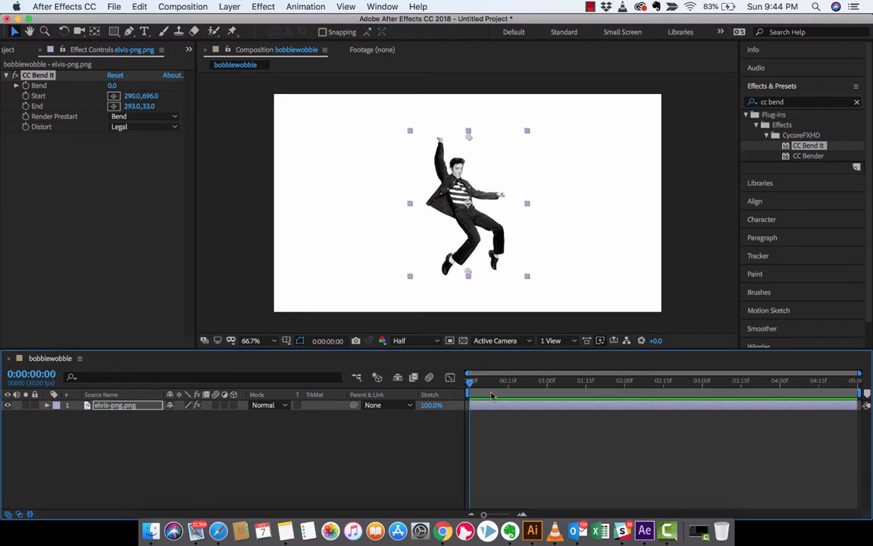
mouse_move(470, 385)
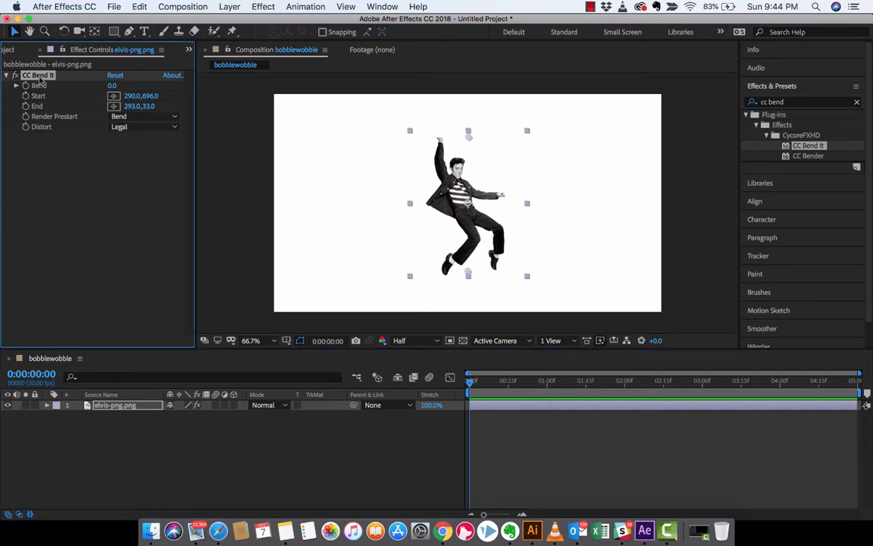
left_click(381, 6)
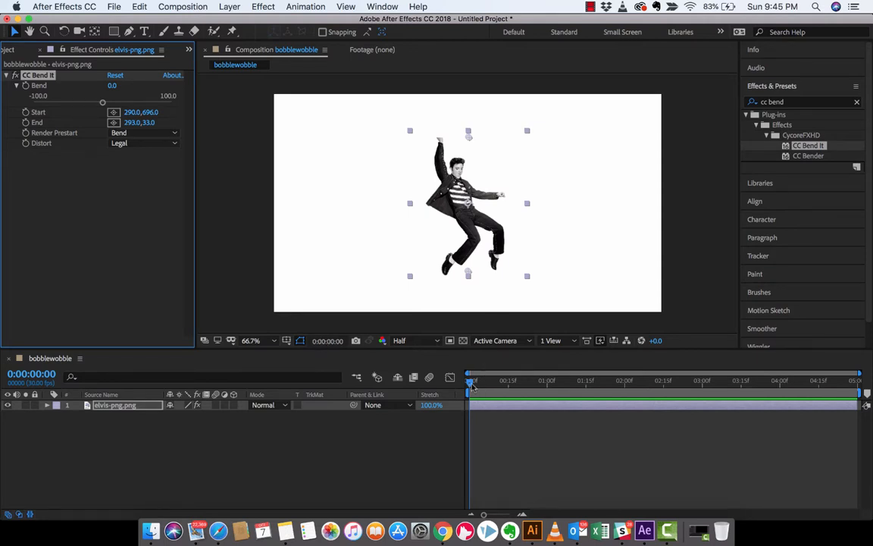
mouse_move(533, 294)
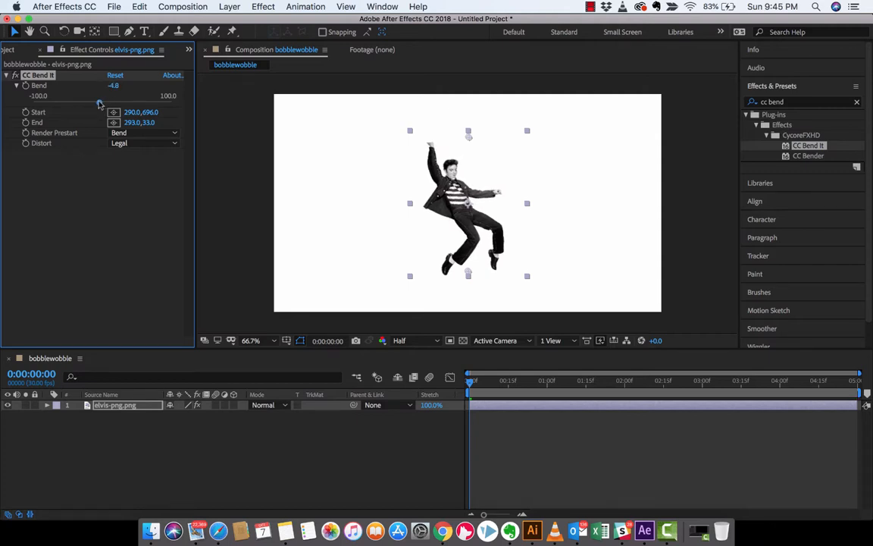
left_click_drag(103, 96, 95, 103)
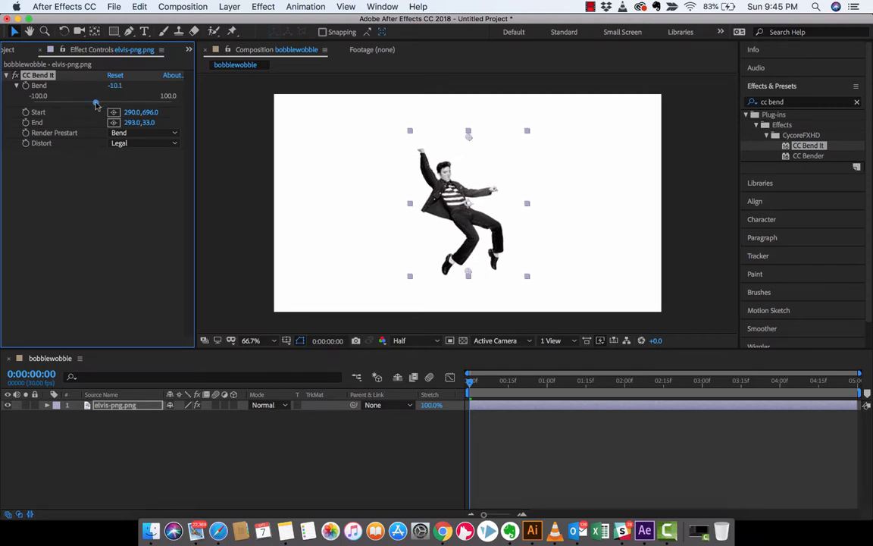
left_click_drag(93, 103, 89, 103)
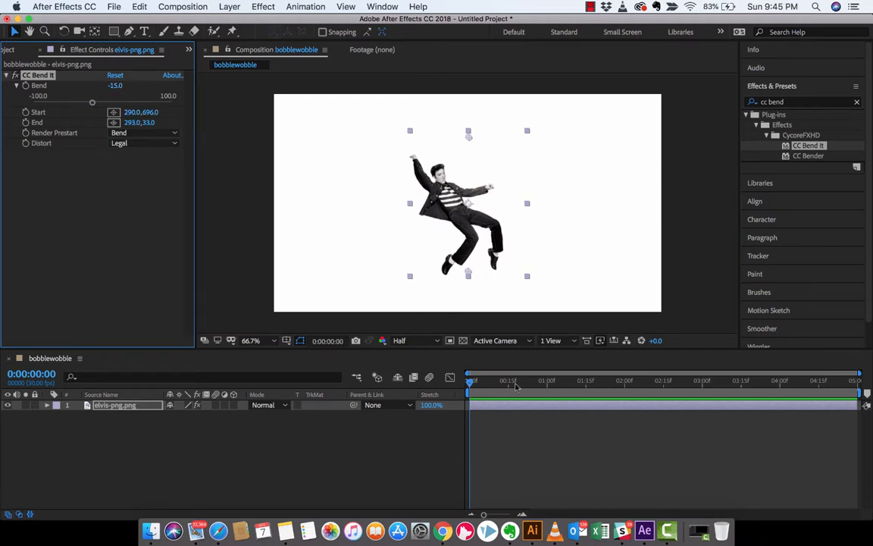
mouse_move(473, 386)
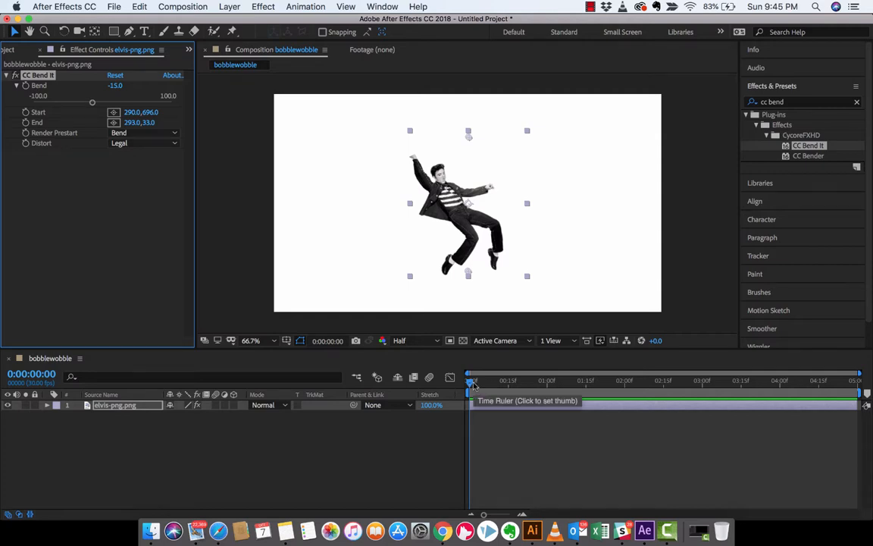
mouse_move(485, 388)
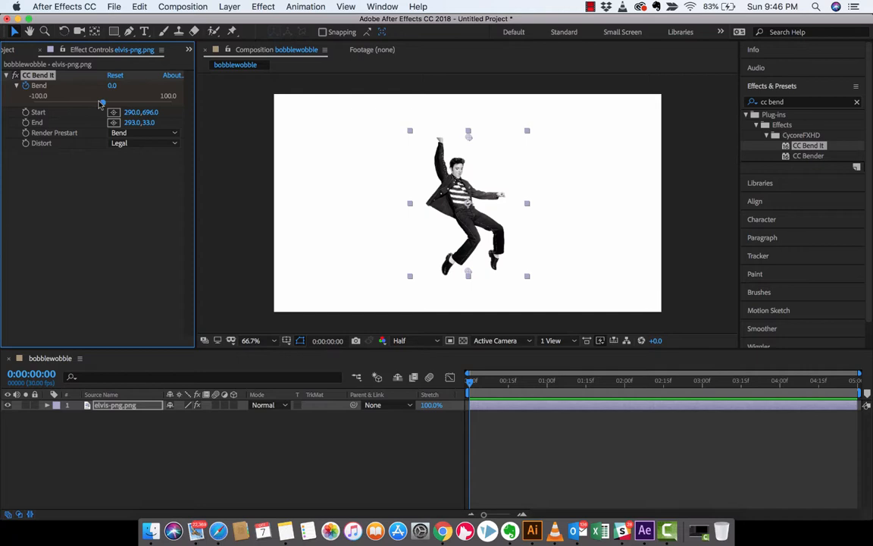
Step: Set CC Bend It's Bend amount to -13 so Elvis leans to one side
left_click_drag(101, 103, 94, 103)
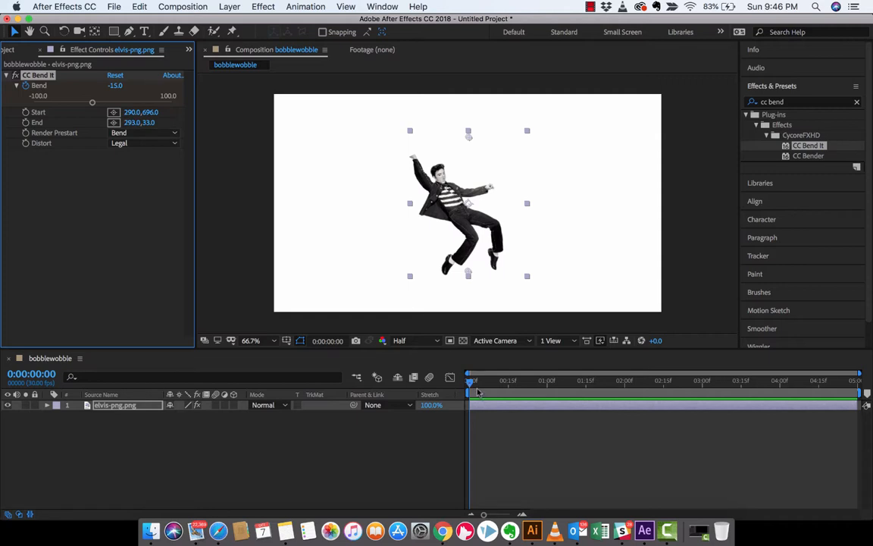
mouse_move(471, 382)
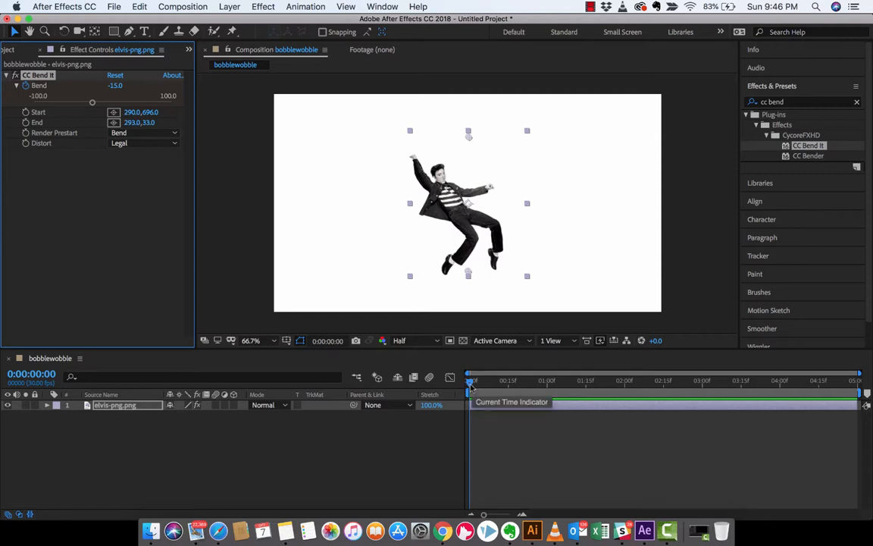
left_click_drag(469, 380, 488, 380)
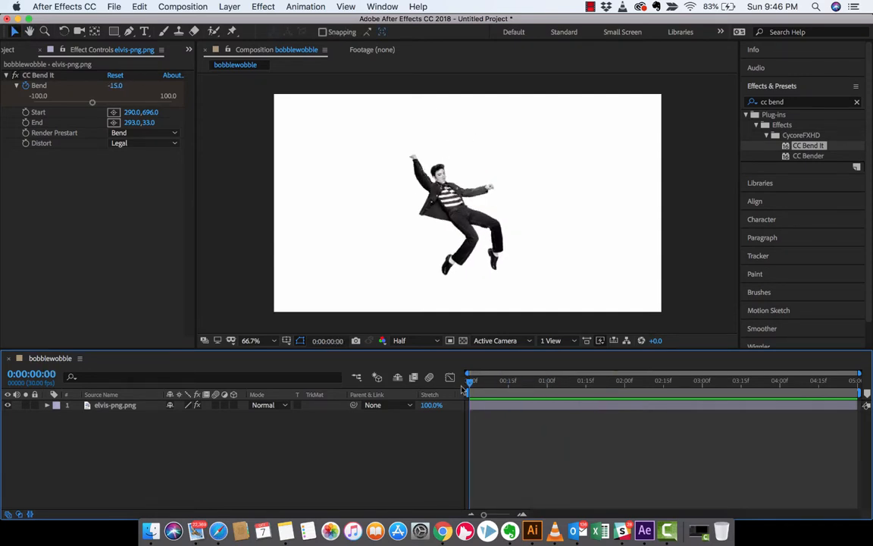
mouse_move(472, 381)
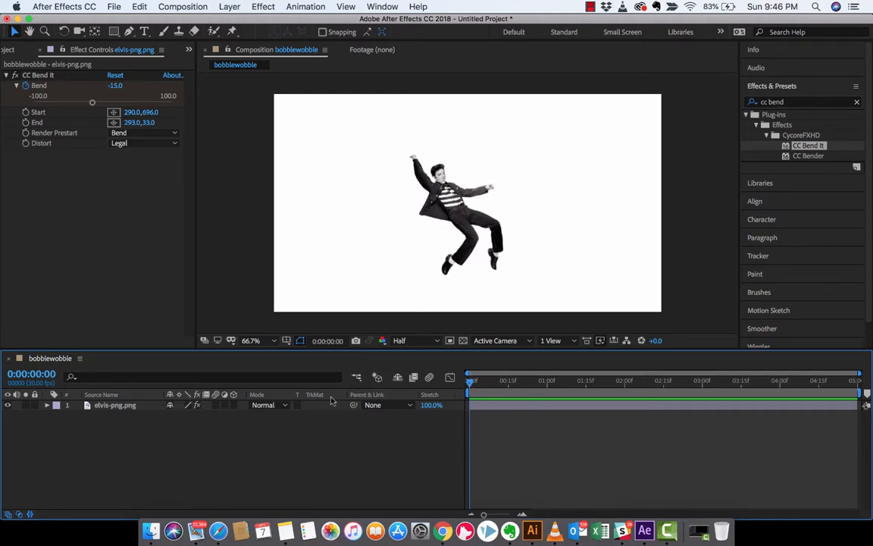
Step: Reveal CC Bend It on the Elvis layer and add an expression to its Bend property
left_click(115, 405)
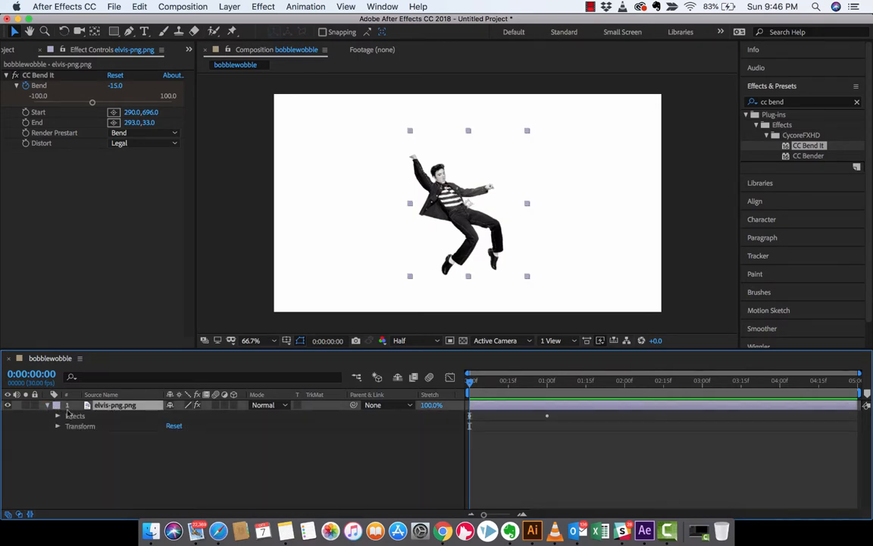
left_click(57, 416)
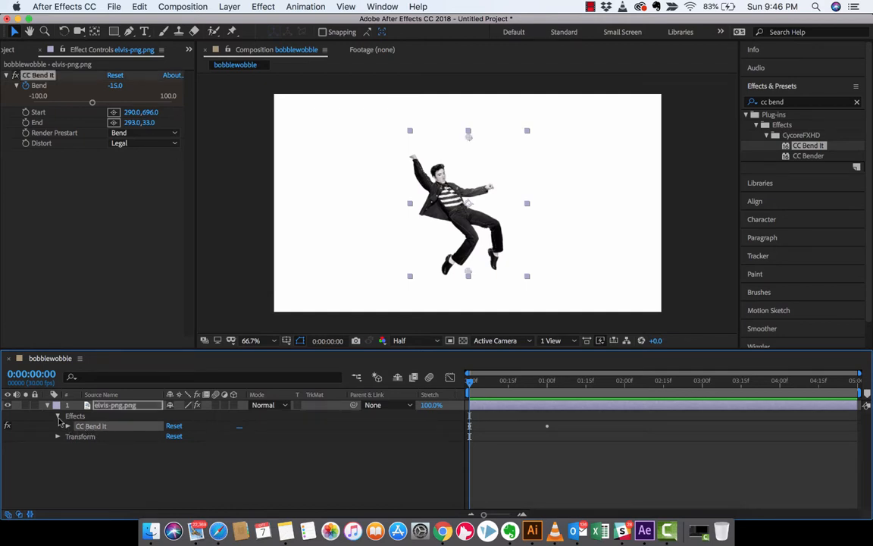
left_click(68, 424)
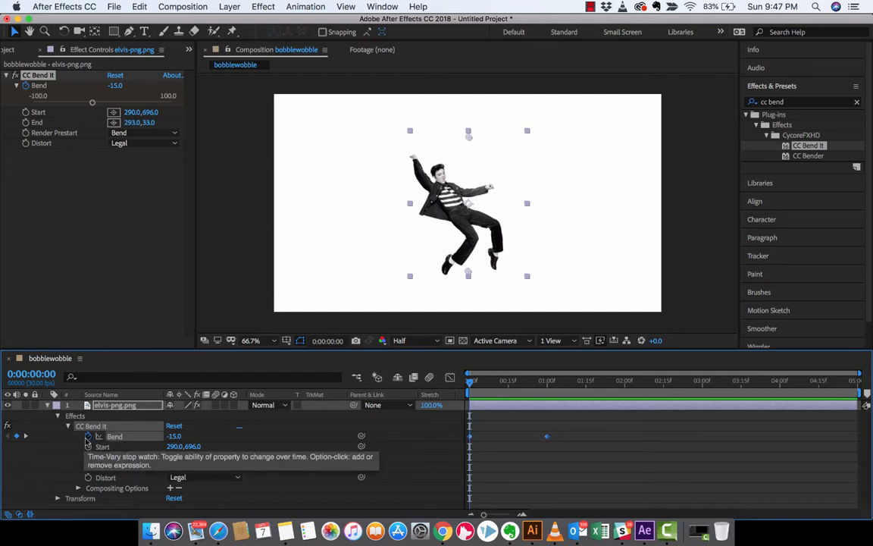
left_click(88, 436)
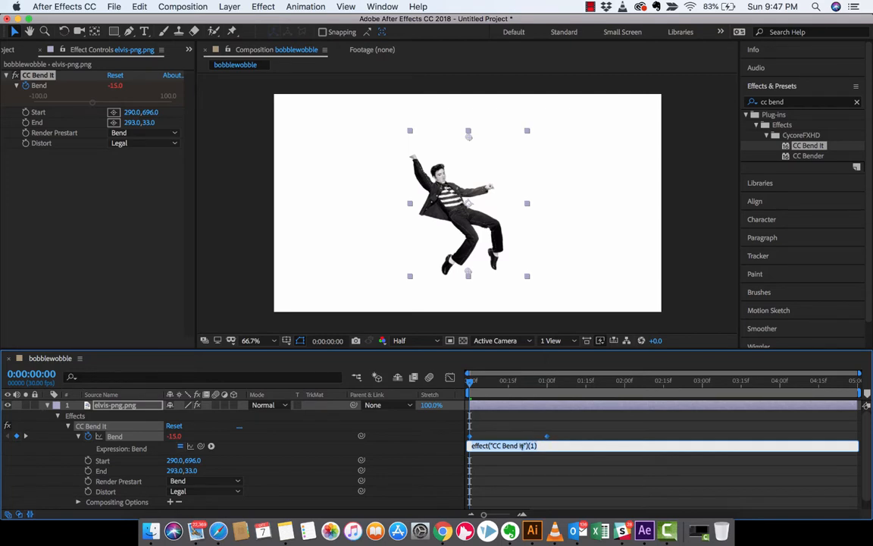
Step: Write loopOut("pingpong") as the Bend expression so the bend loops back and forth
type("loopOut")
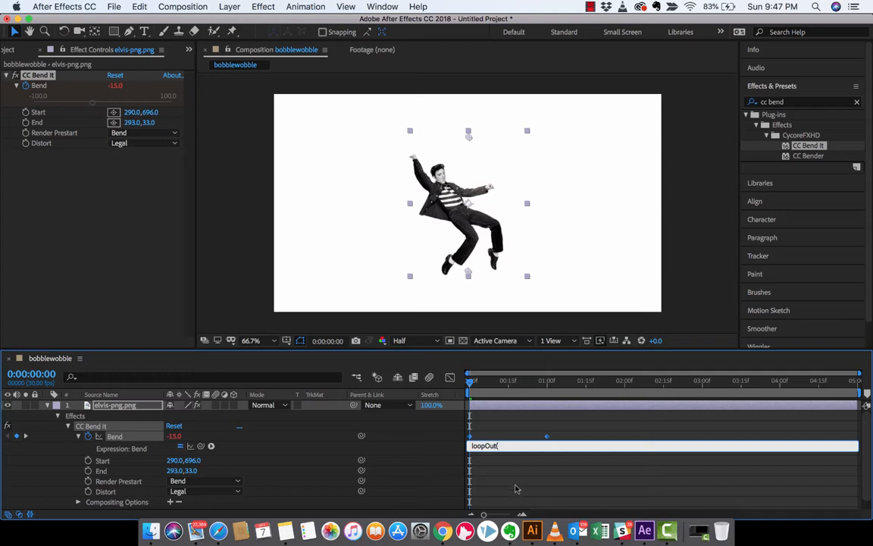
type("(")
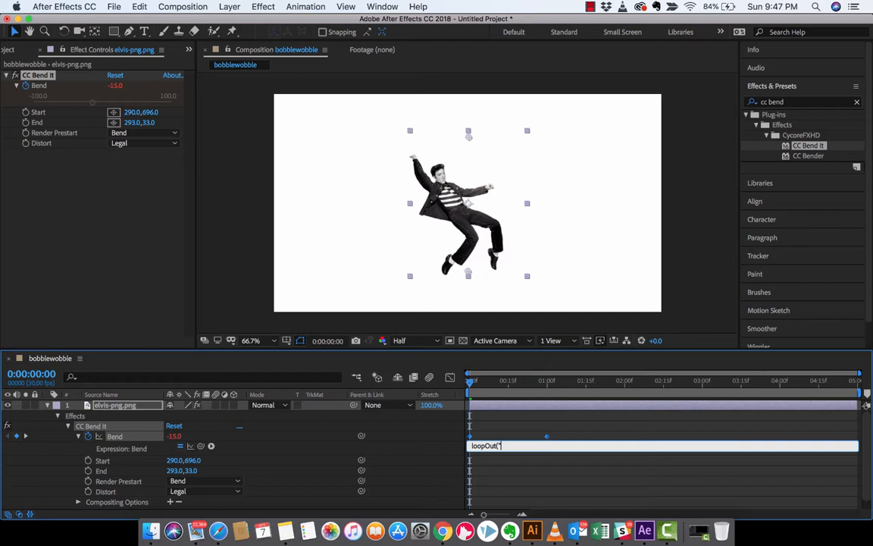
type("pingpong\"")
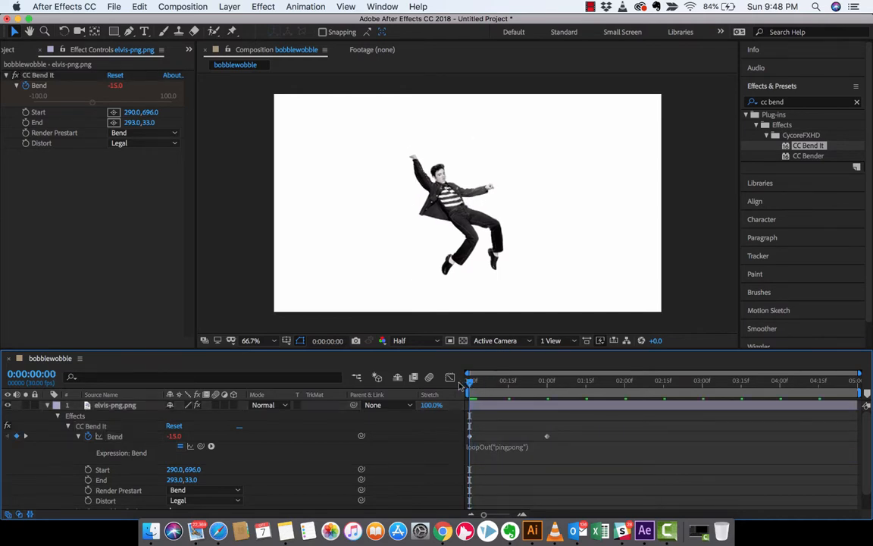
mouse_move(239, 273)
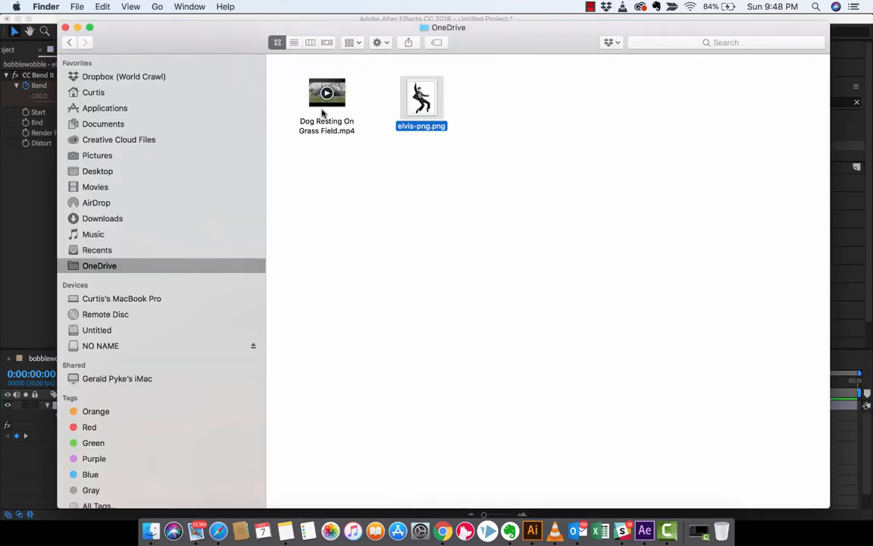
Step: Bring Dog Resting On Grass Field.mp4 into the timeline as a new layer
left_click_drag(327, 92, 255, 185)
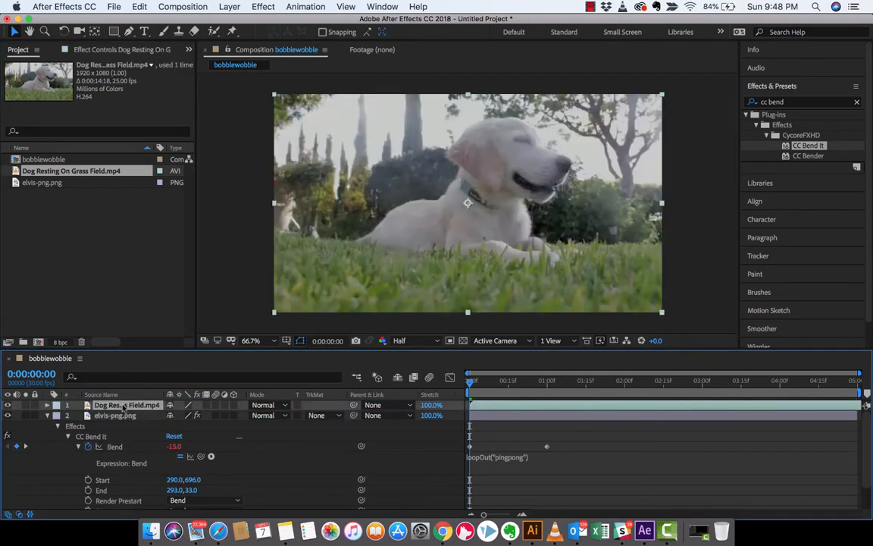
Step: Move the Elvis layer above the dog video and preview the bending animation
left_click(114, 415)
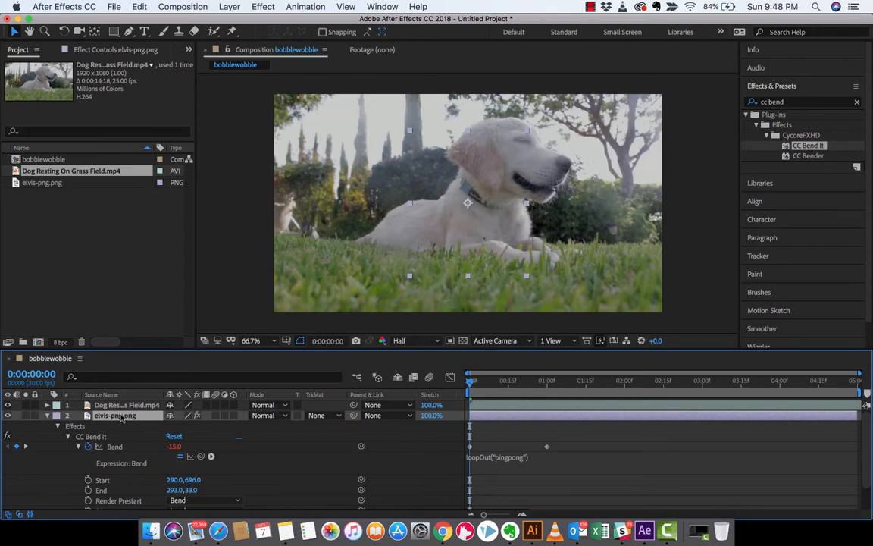
left_click(126, 405)
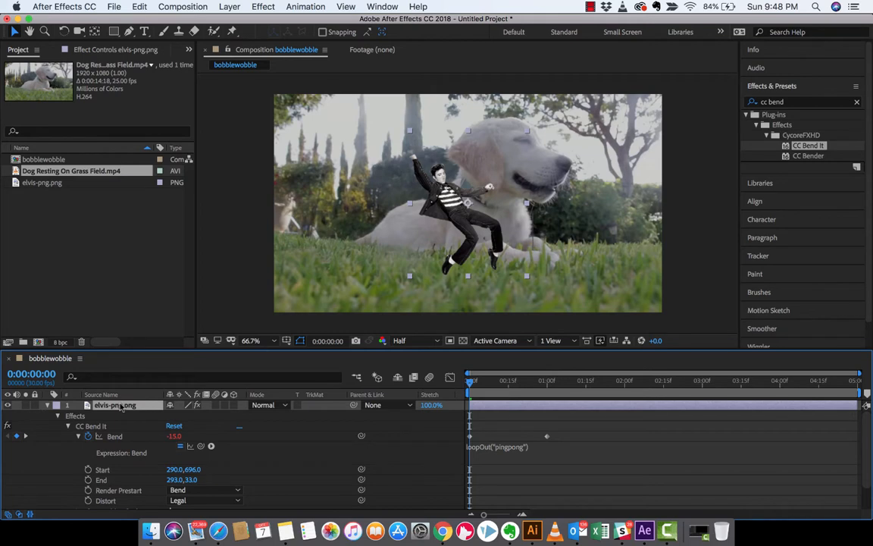
mouse_move(452, 213)
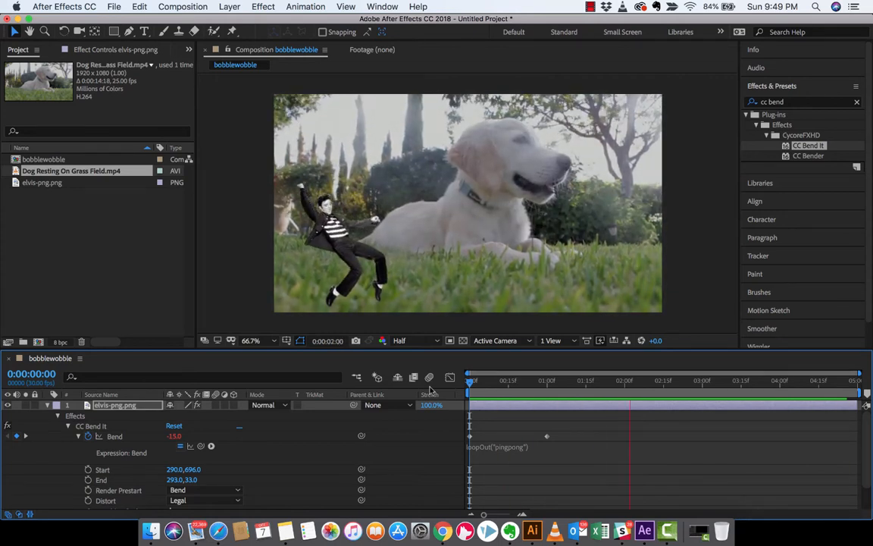
left_click(588, 6)
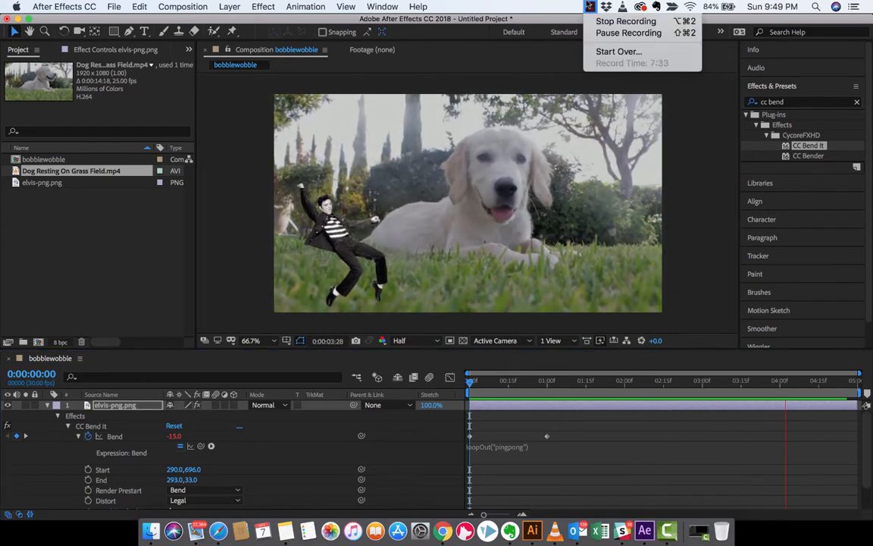